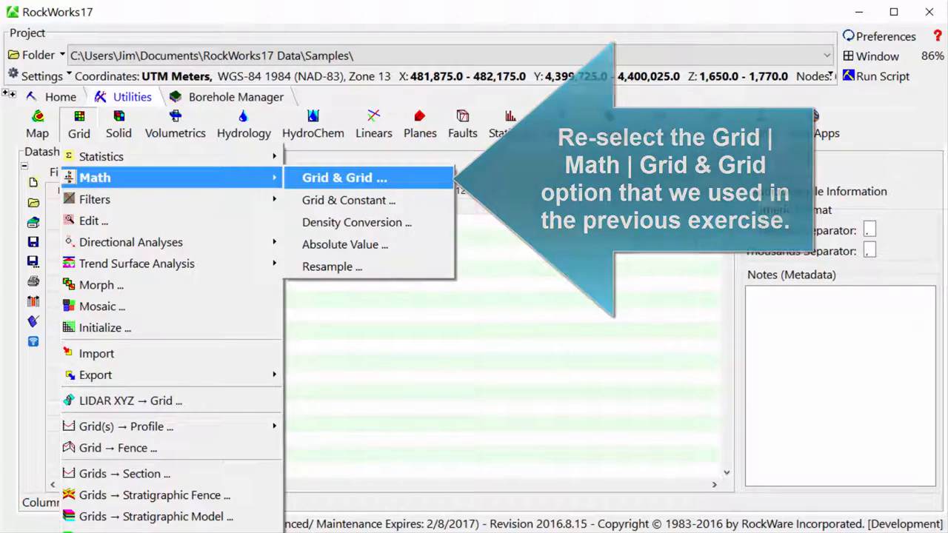
- Launch Grid & Grid Math on the Leadville top and base grids with statistics reporting
{"action": "left_click", "coordinate": [344, 177]}
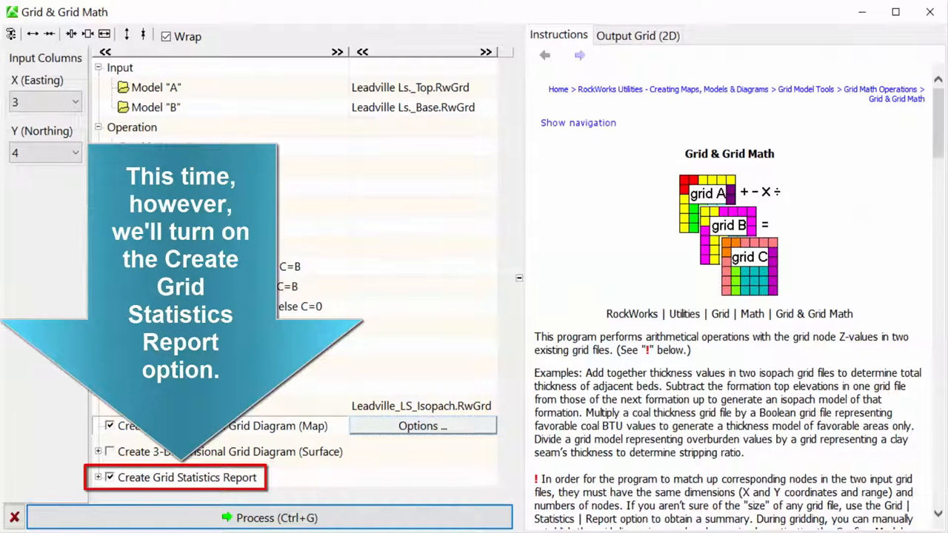
- Subtract the Leadville base from the top grid, then show the statistics report full-window
{"action": "left_click", "coordinate": [269, 517]}
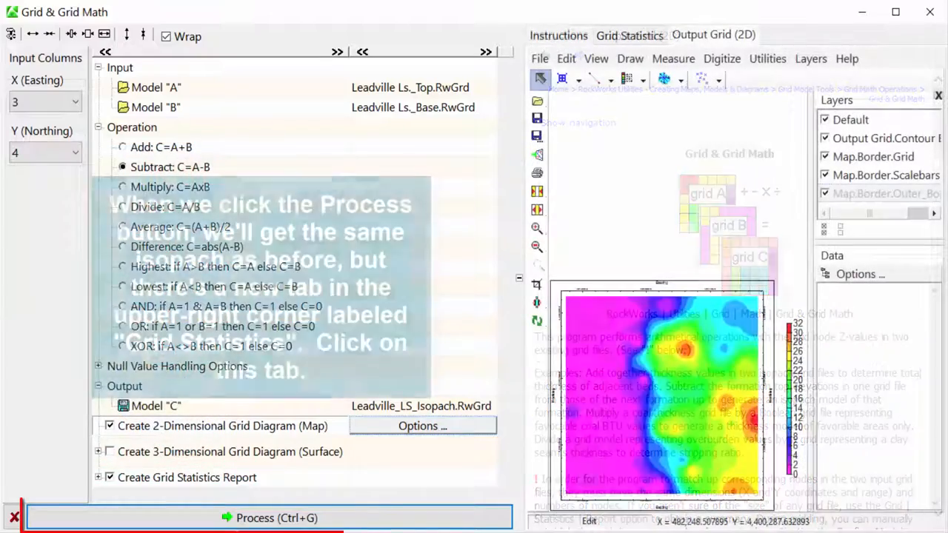
{"action": "left_click", "coordinate": [276, 517]}
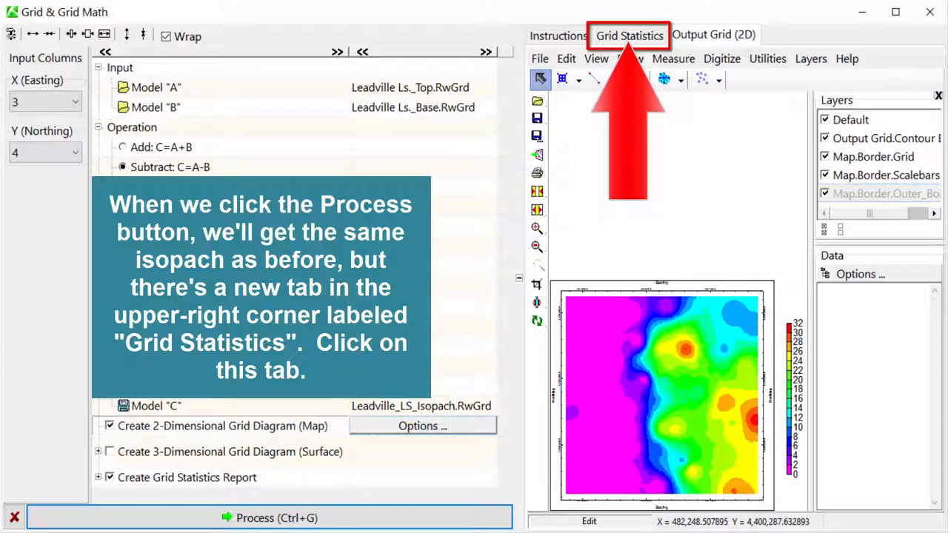
{"action": "left_click", "coordinate": [628, 34]}
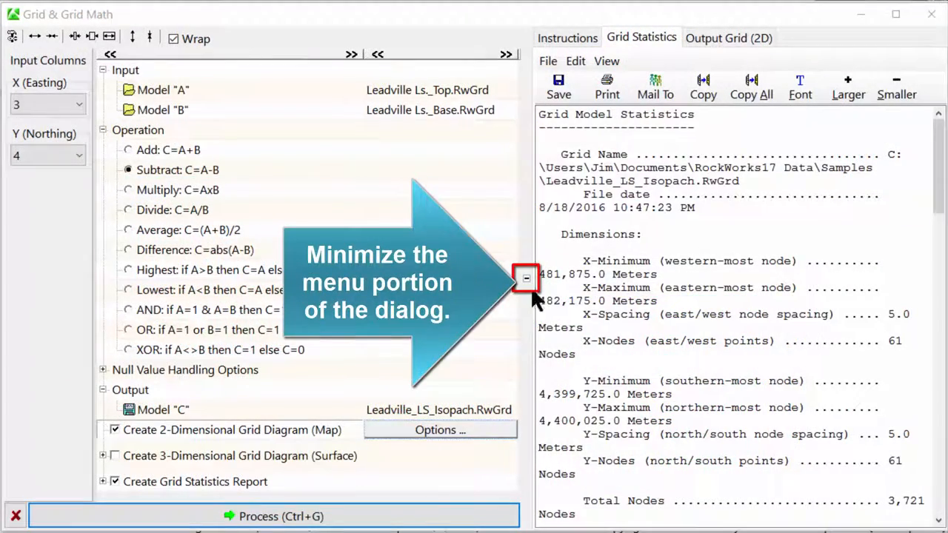
{"action": "left_click", "coordinate": [526, 278]}
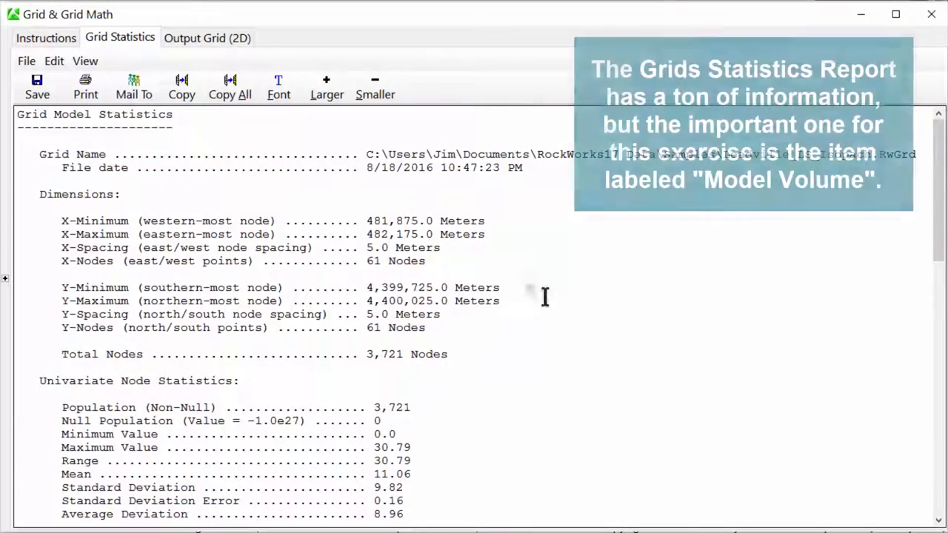
- Scroll the report to Area/Volume, showing Model Volume 1,028,477.924077 cubic meters
{"action": "scroll", "scroll_direction": "down", "scroll_amount": 3}
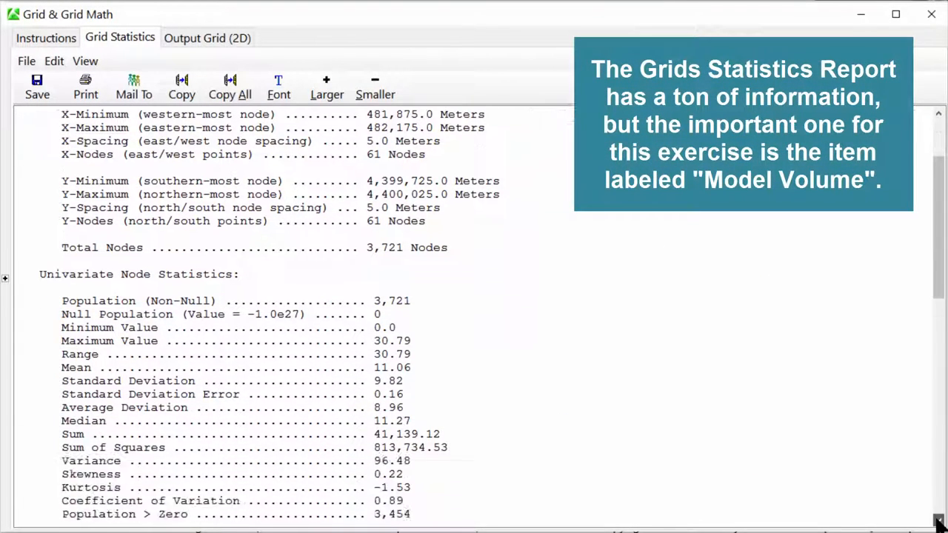
{"action": "scroll", "scroll_direction": "down", "scroll_amount": 3}
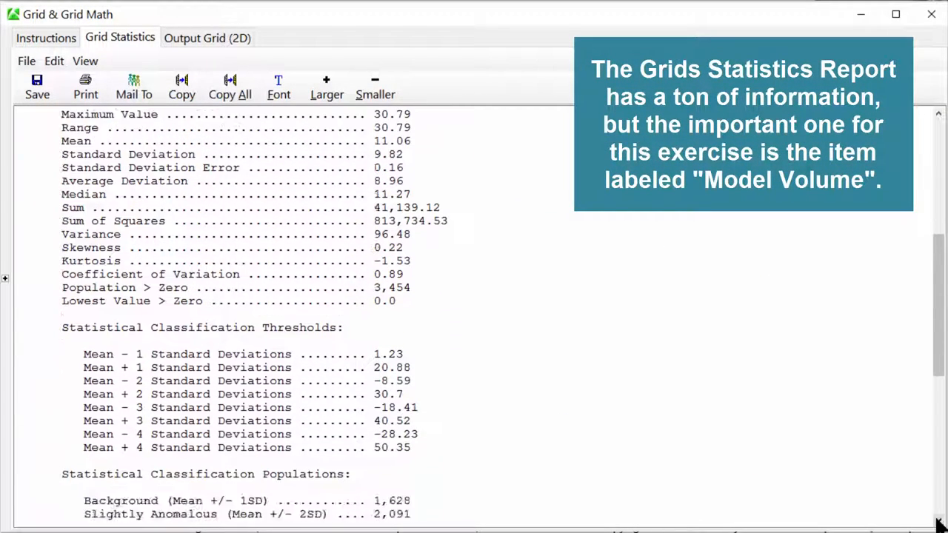
{"action": "scroll", "scroll_direction": "down", "scroll_amount": 3}
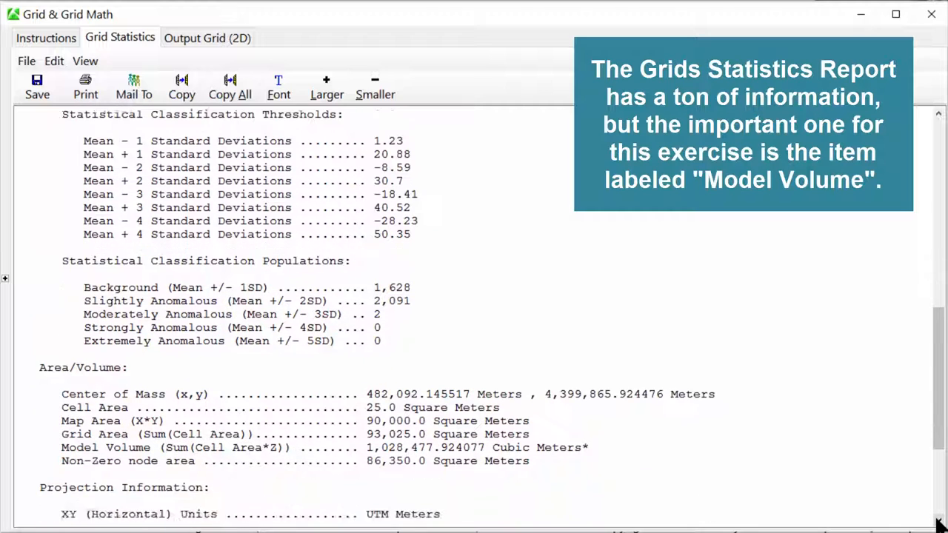
{"action": "scroll", "scroll_direction": "down", "scroll_amount": 3}
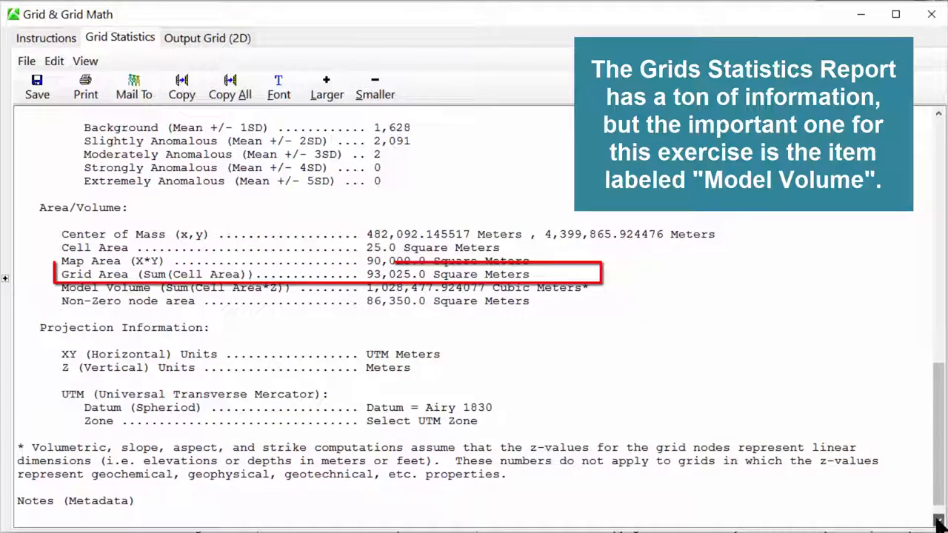
{"action": "scroll", "scroll_direction": "down", "scroll_amount": 3}
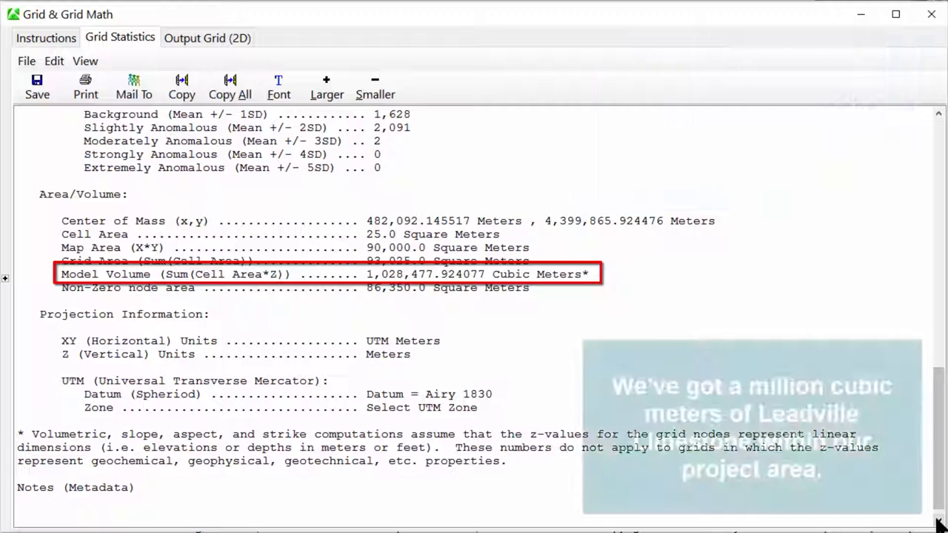